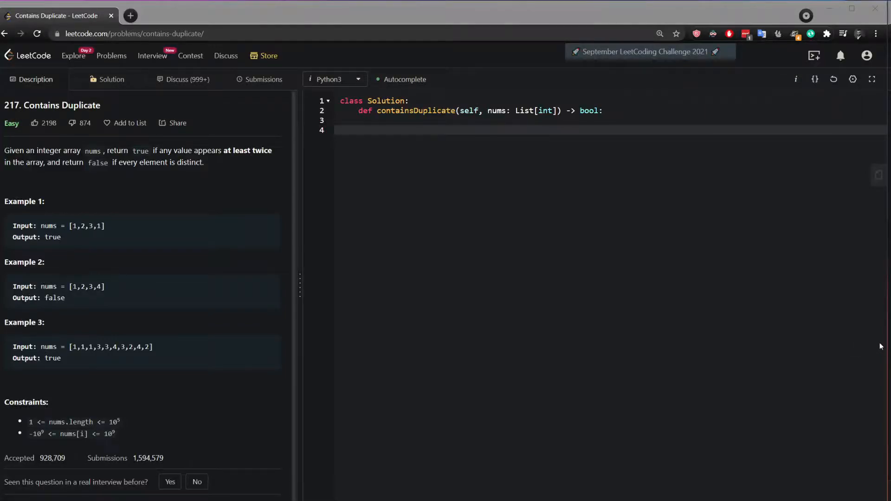
Step: Place the cursor at the end of the containsDuplicate signature to open blank body lines
{"action": "left_click", "coordinate": [541, 126]}
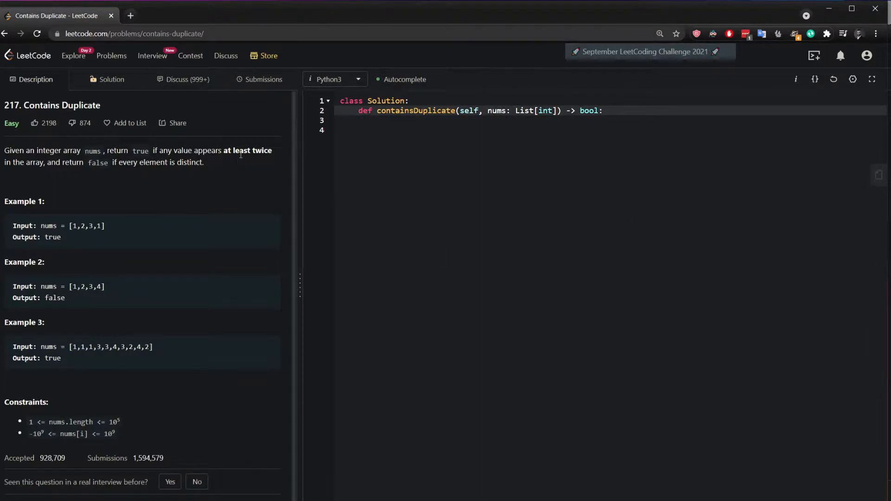
{"action": "mouse_move", "coordinate": [436, 314]}
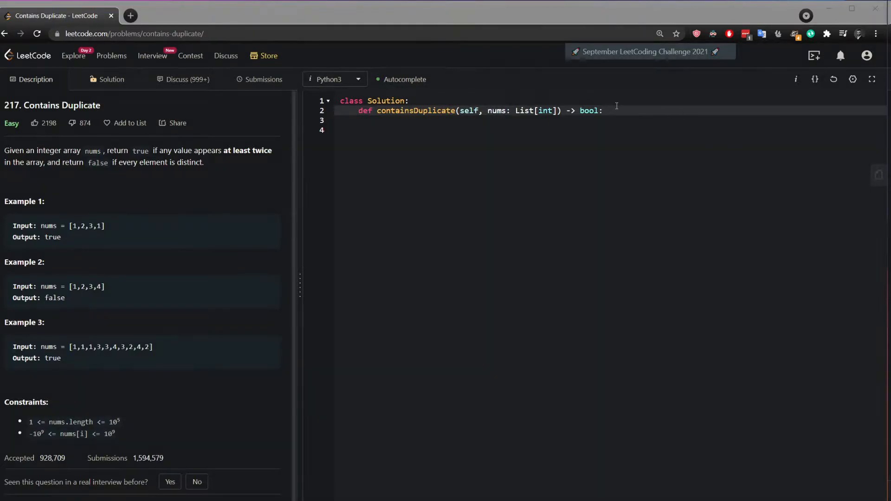
{"action": "mouse_move", "coordinate": [691, 123]}
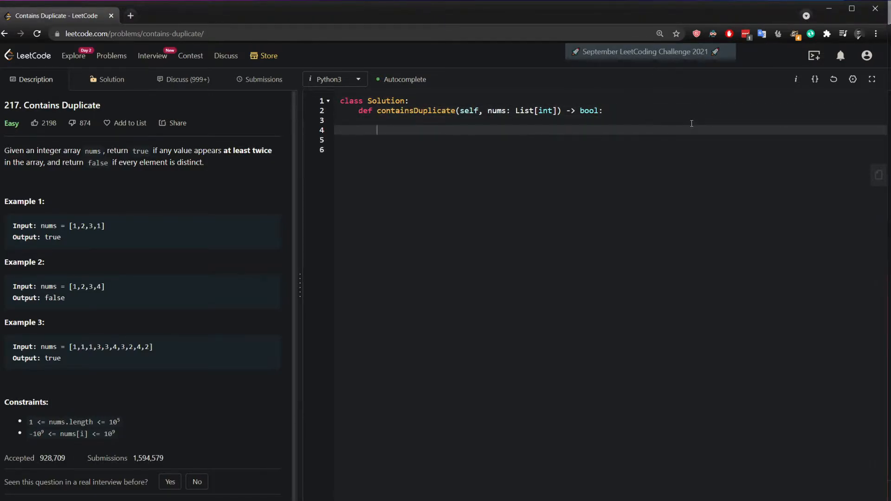
Step: Begin the body with nums.sort() to sort the list in place
{"action": "type", "text": "nums.sort("}
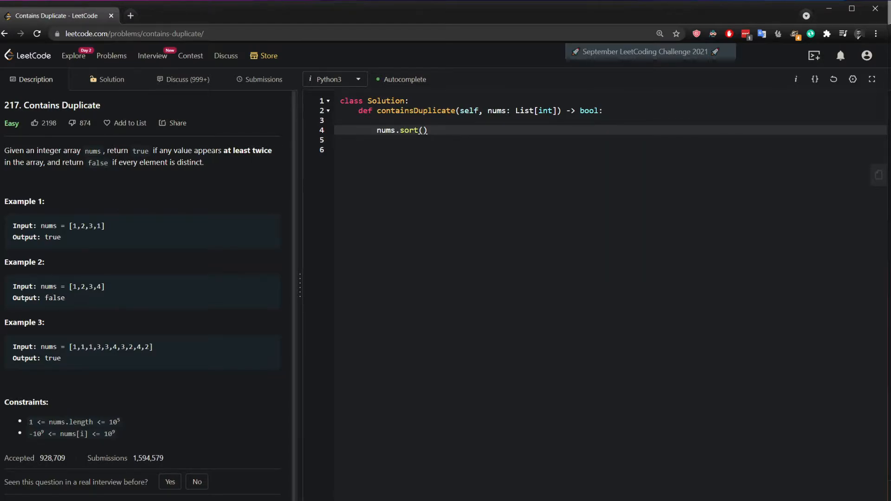
{"action": "mouse_move", "coordinate": [95, 239]}
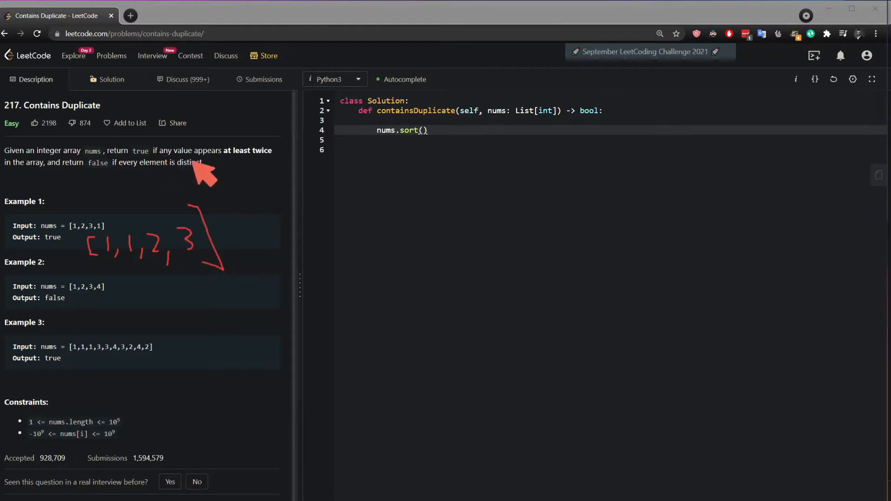
{"action": "mouse_move", "coordinate": [114, 277]}
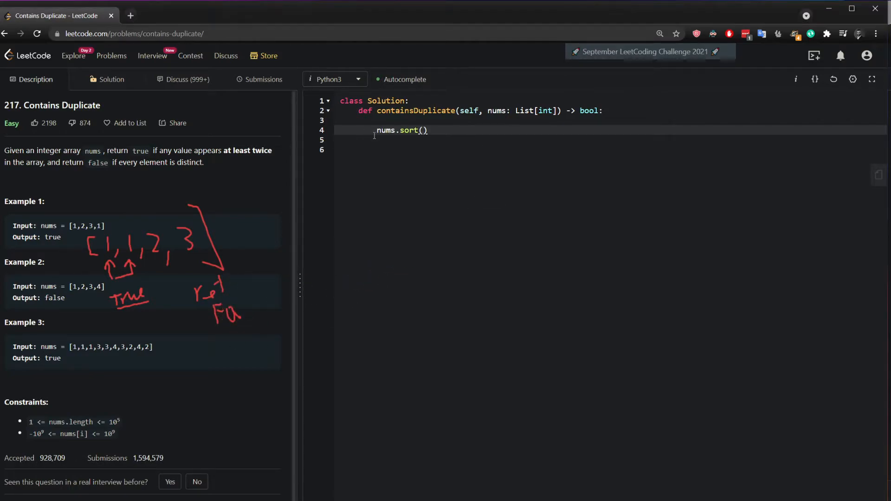
Step: Add the loop header for i in range(len(nums)-1): below the sort
{"action": "key", "text": "Enter"}
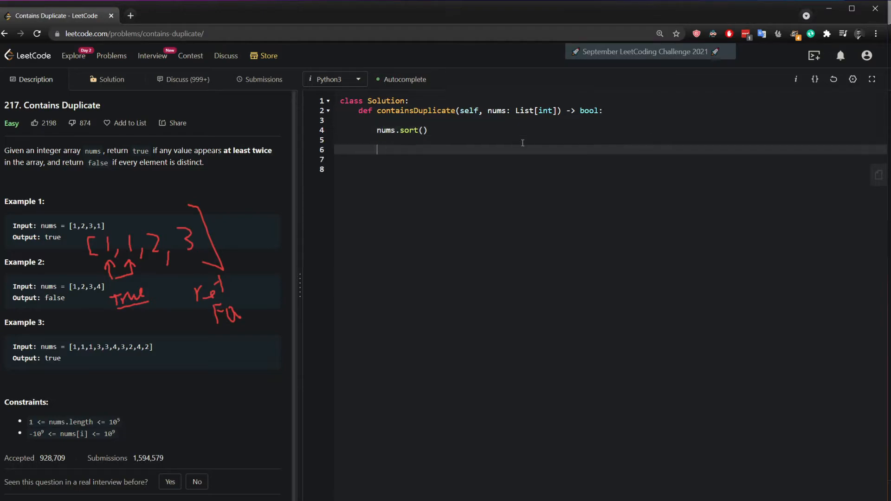
{"action": "type", "text": "for i in range(len"}
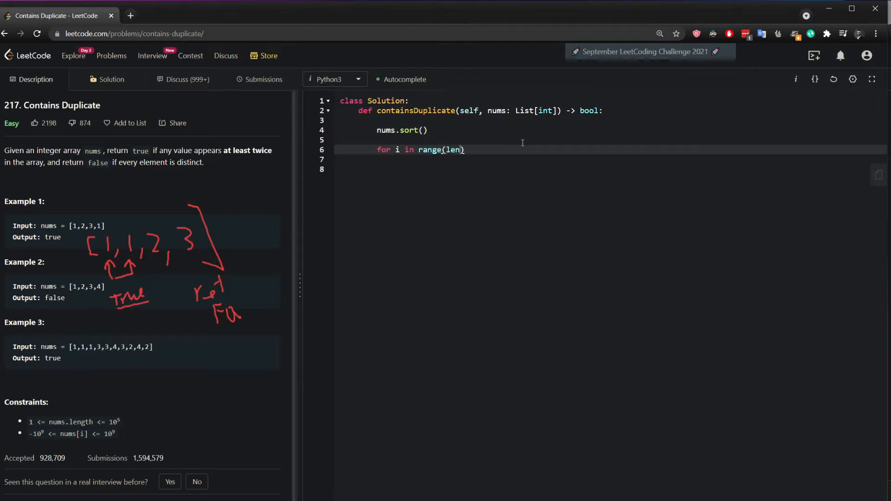
{"action": "type", "text": "(nums)-1"}
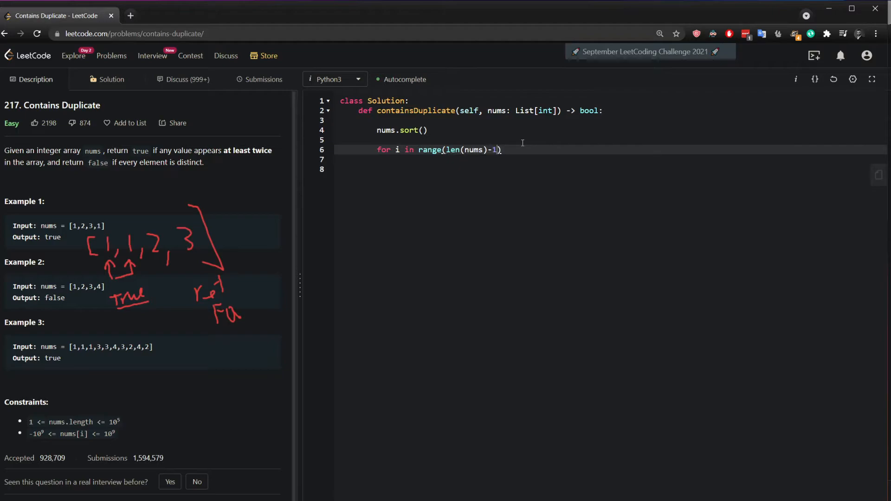
{"action": "type", "text": "):"}
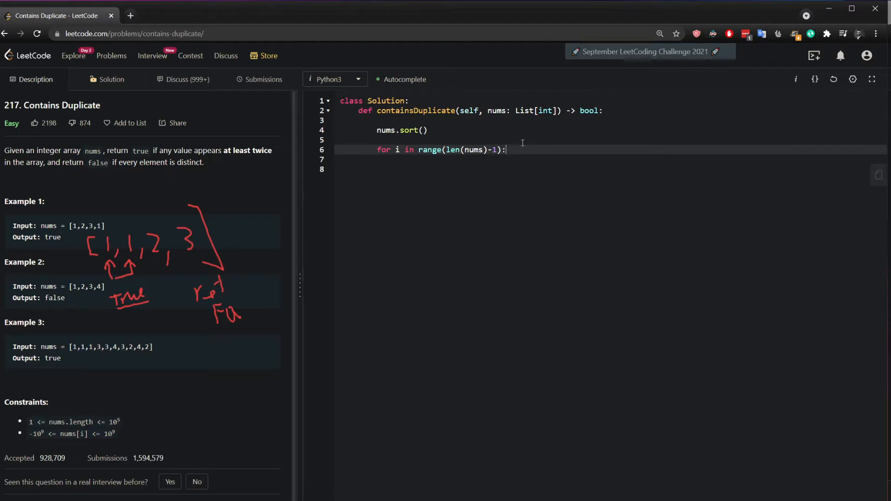
Step: Return True when nums[i] == nums[i+1] inside the loop, otherwise return False after it
{"action": "type", "text": "if nums[]"}
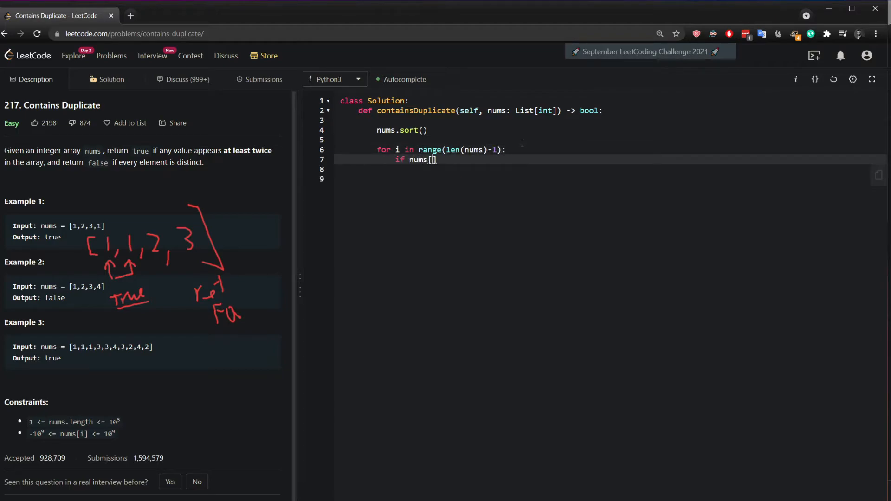
{"action": "type", "text": "i"}
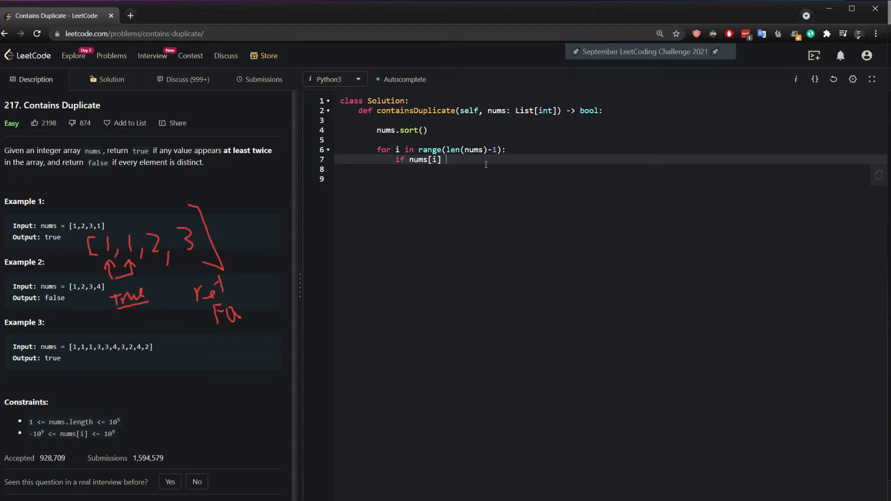
{"action": "type", "text": "== nums"}
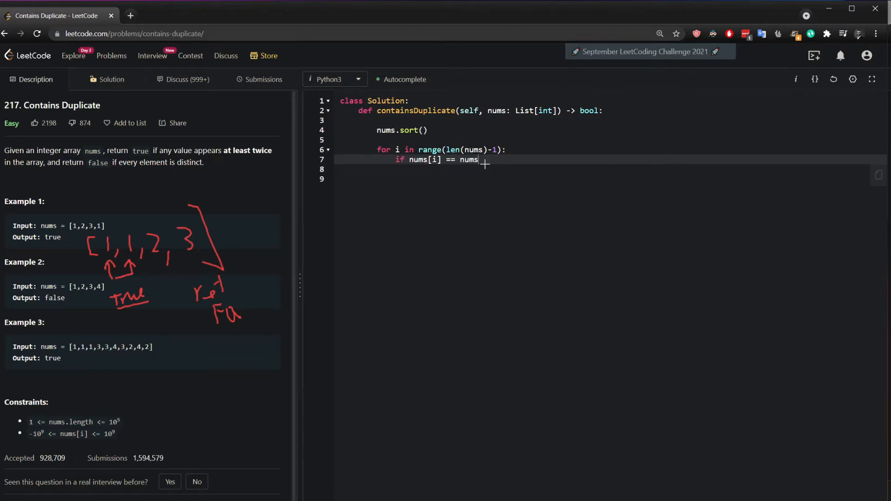
{"action": "type", "text": "[i+]"}
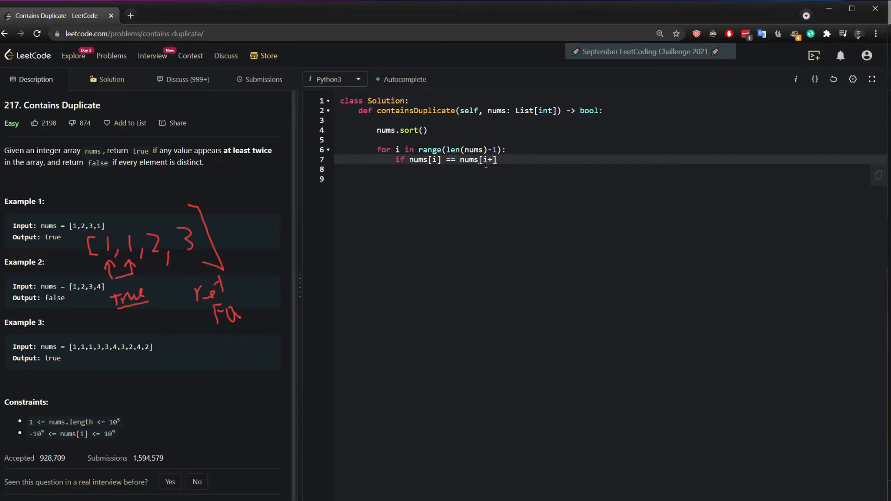
{"action": "type", "text": "1]:"}
{"action": "left_click", "coordinate": [611, 179]}
{"action": "type", "text": "ret"}
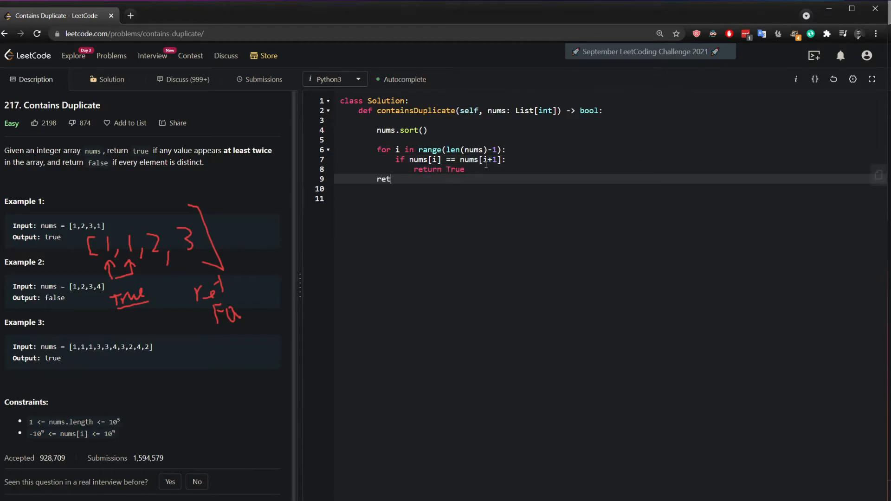
{"action": "type", "text": "urn False"}
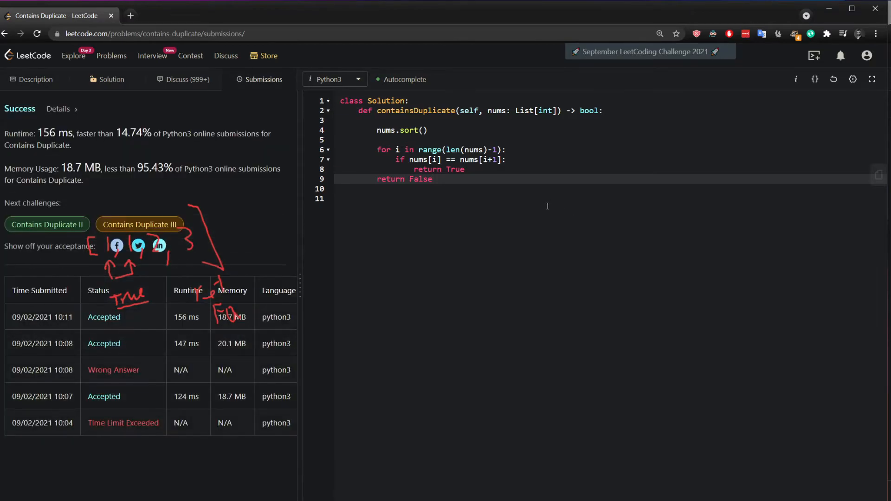
{"action": "mouse_move", "coordinate": [338, 360]}
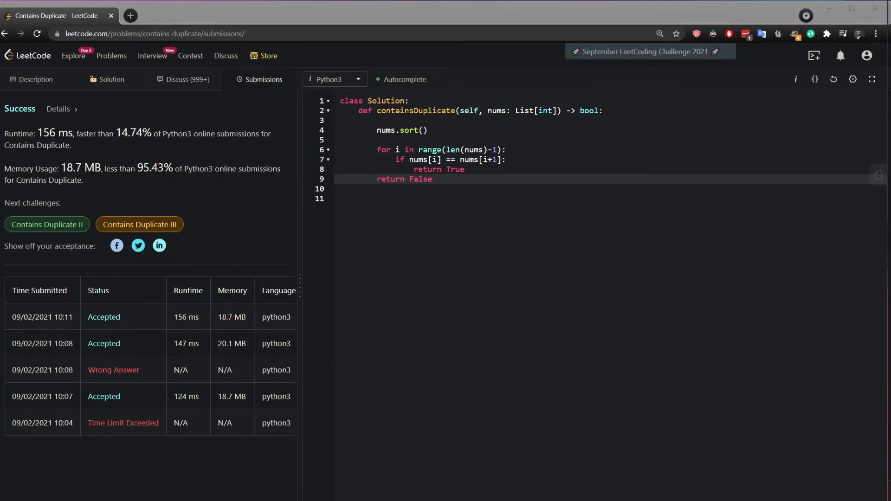
Step: Request a reset of the editor to the default code template after the accepted result
{"action": "left_click", "coordinate": [834, 78]}
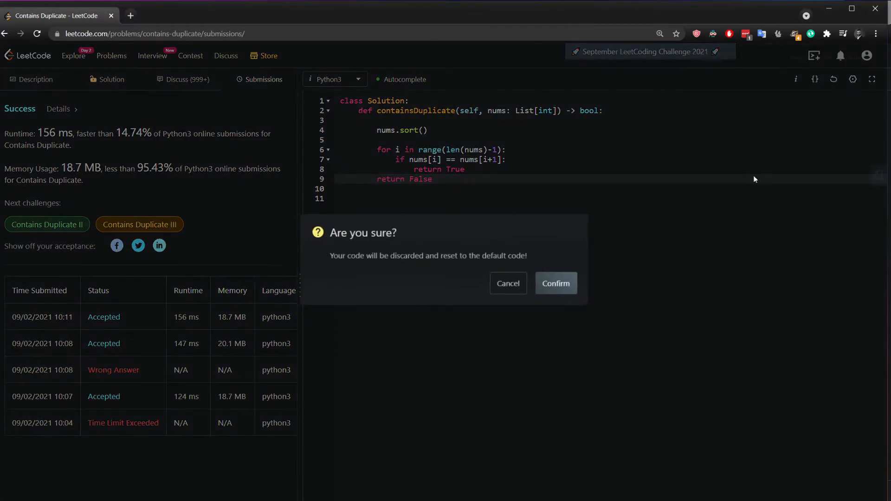
Step: Confirm the reset, write return len(nums) != len(set(nums)), and submit the solution
{"action": "left_click", "coordinate": [556, 283]}
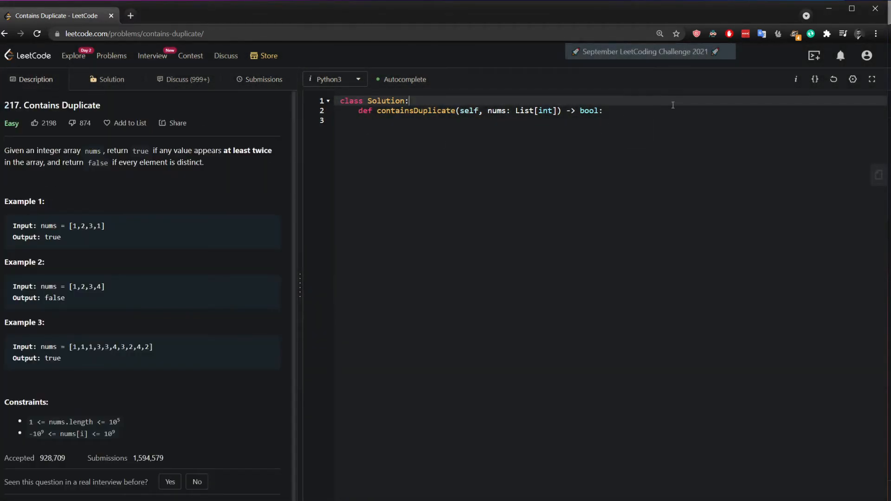
{"action": "key", "text": "Enter"}
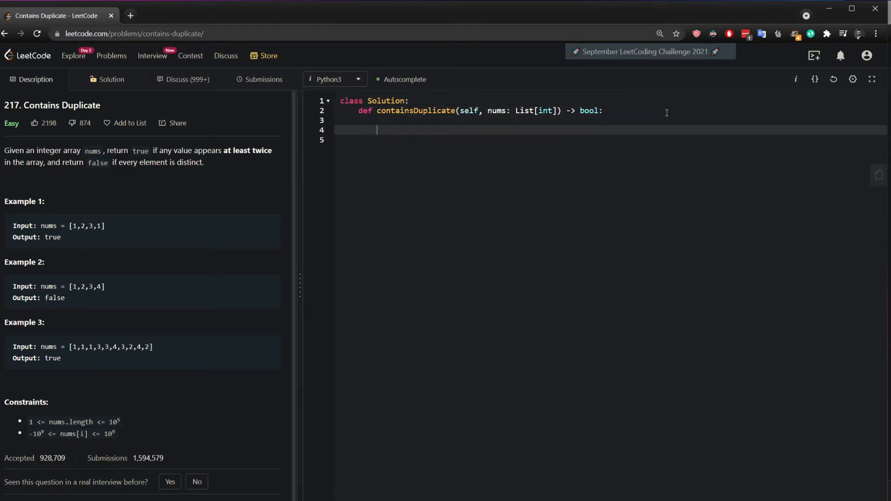
{"action": "type", "text": "len("}
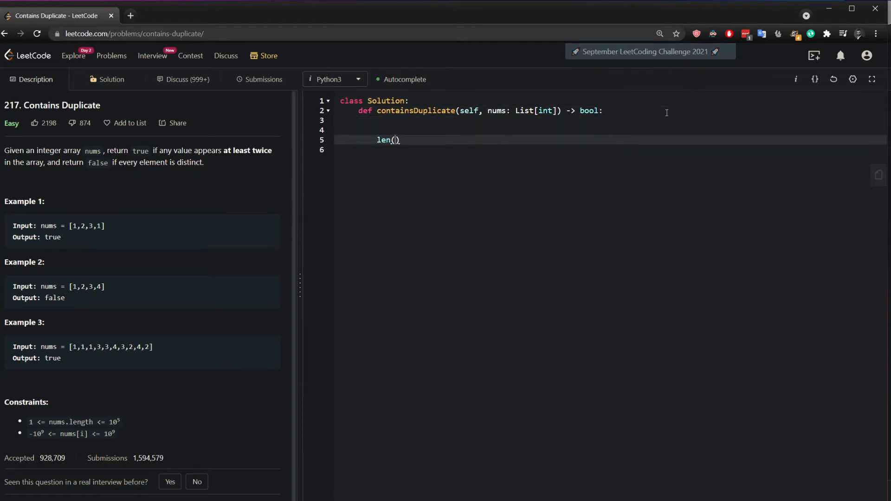
{"action": "type", "text": "nums"}
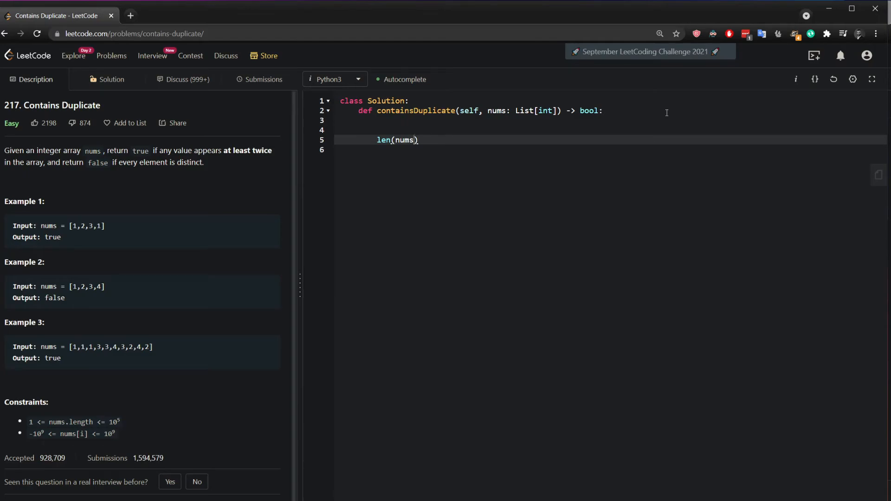
{"action": "type", "text": "!="}
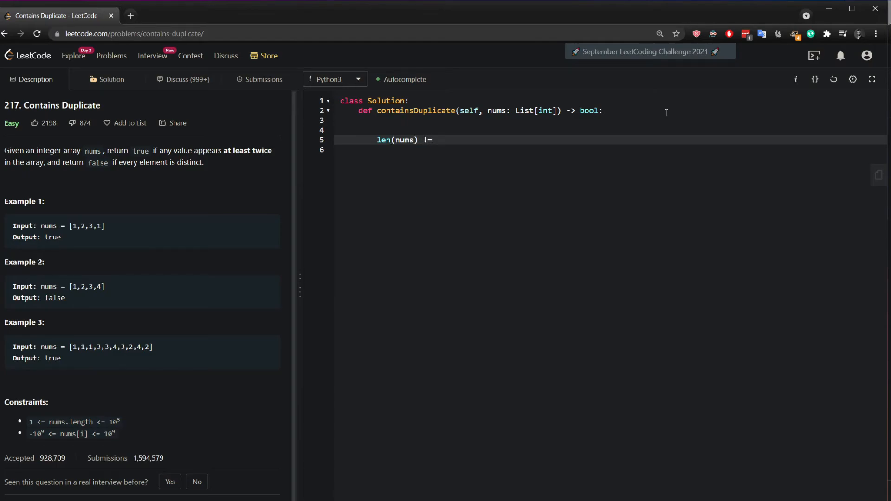
{"action": "type", "text": "1"}
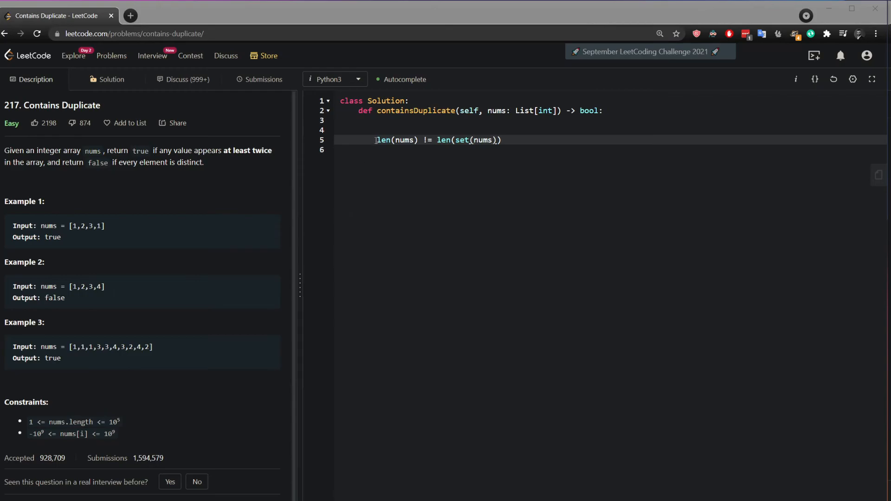
{"action": "type", "text": "ret"}
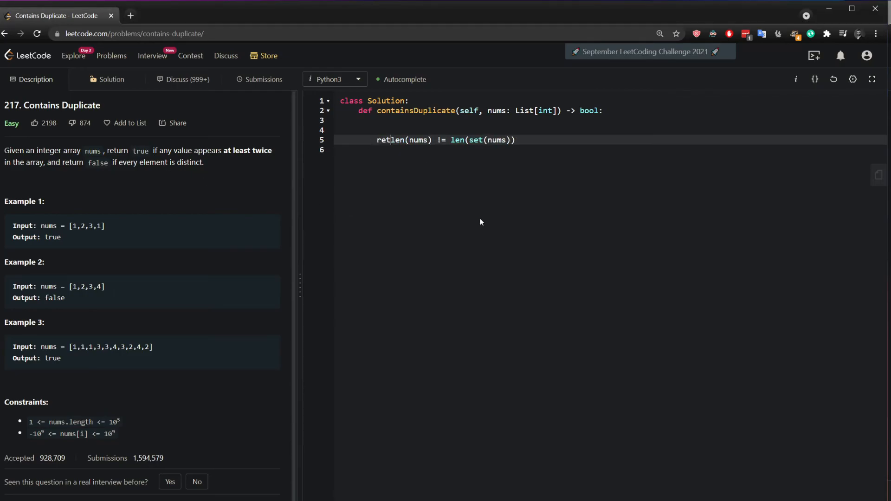
{"action": "left_click", "coordinate": [264, 80]}
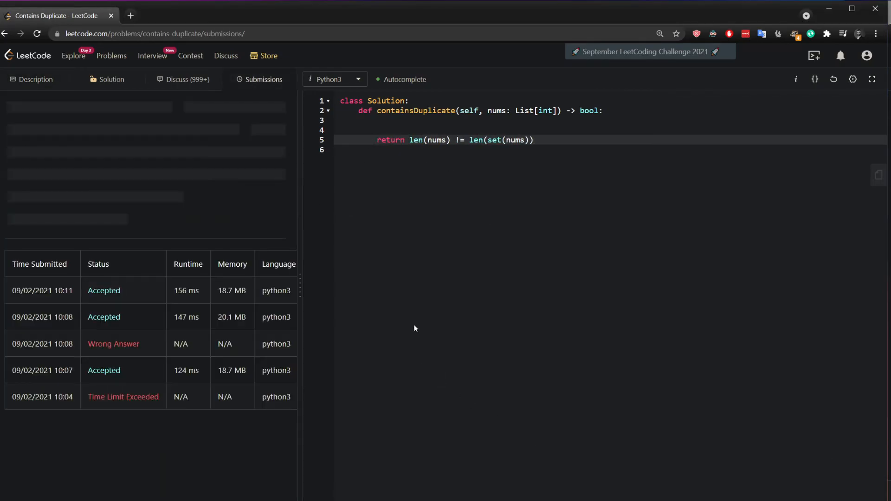